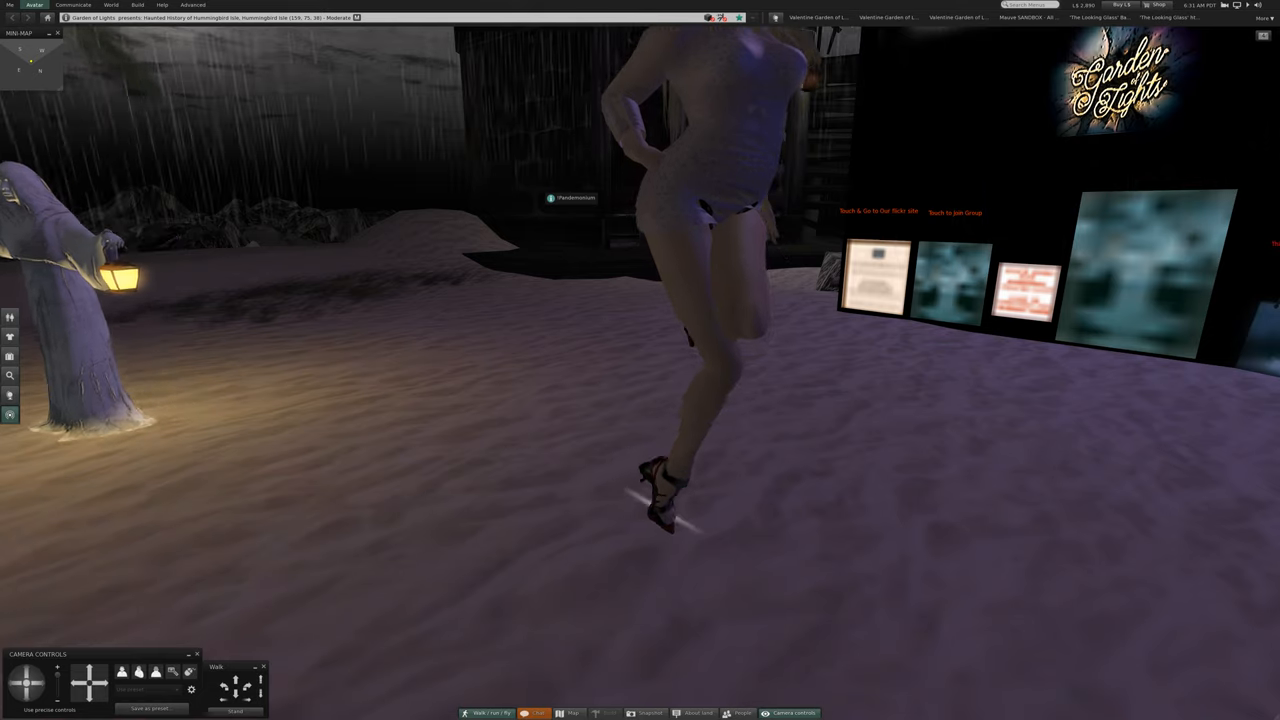
# Offer an online friend from the Friends list a teleport to your haunted-region spot.
pyautogui.click(72, 5)
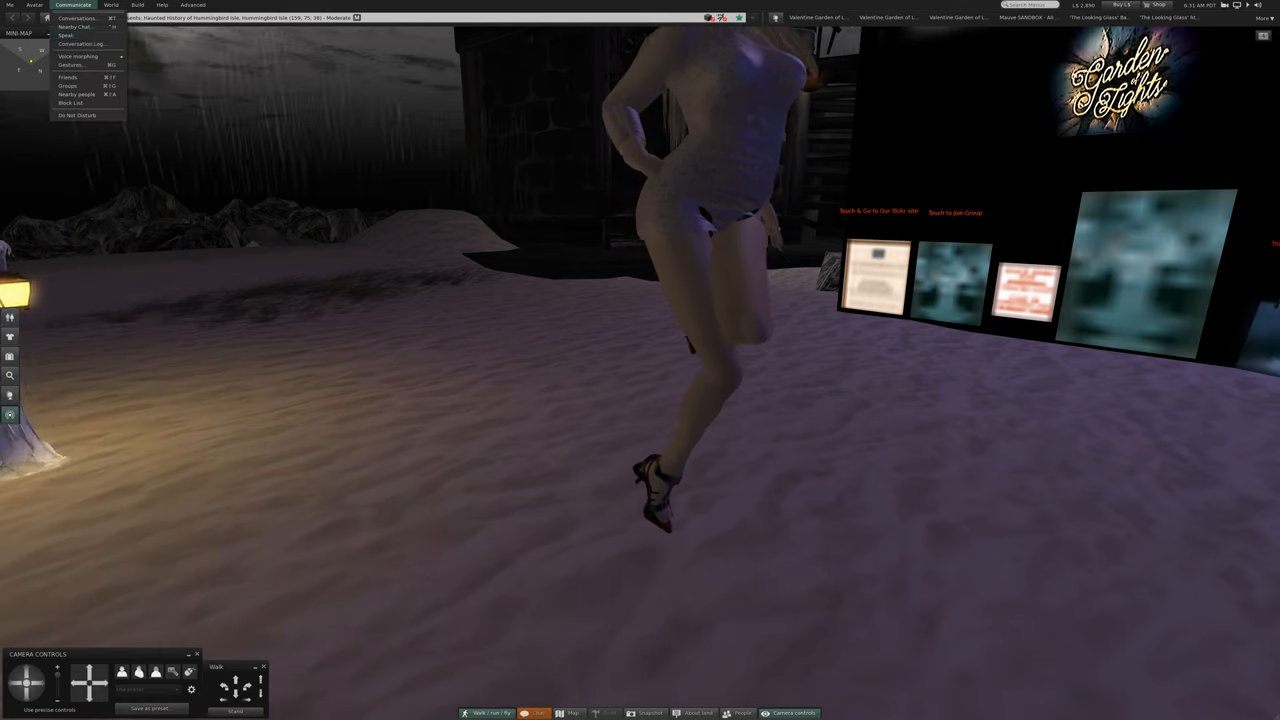
pyautogui.click(67, 77)
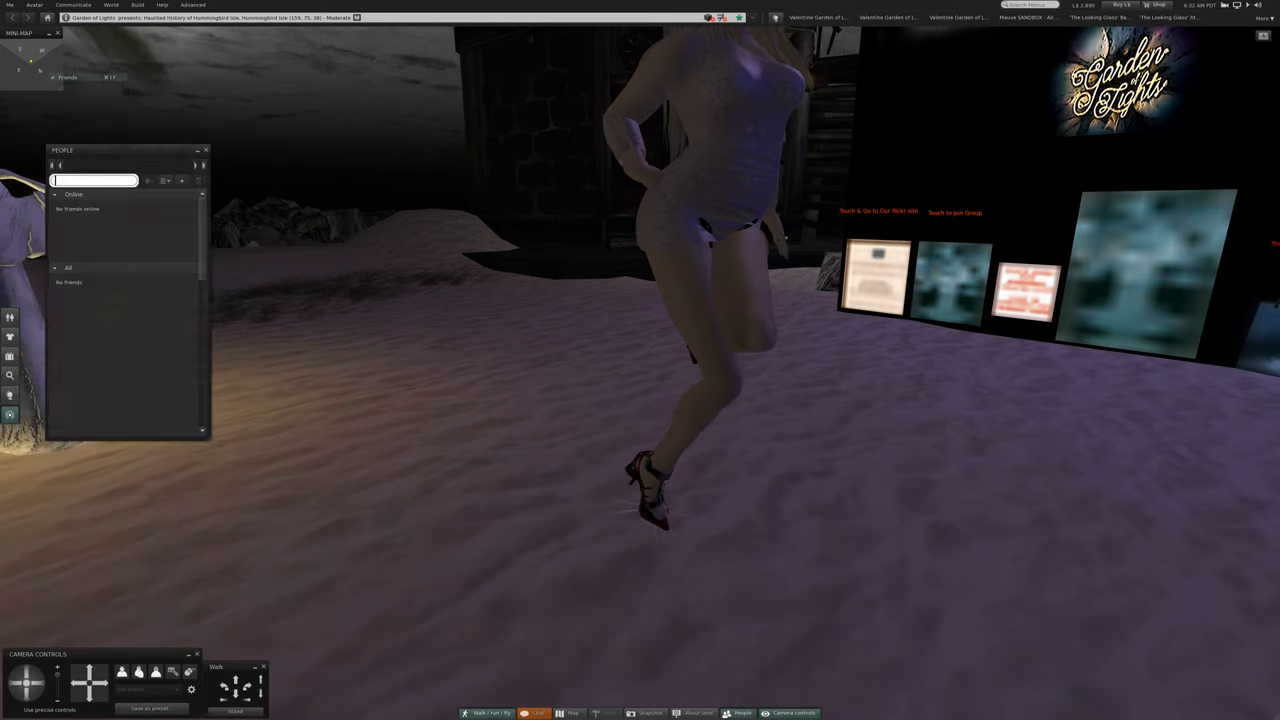
pyautogui.click(116, 165)
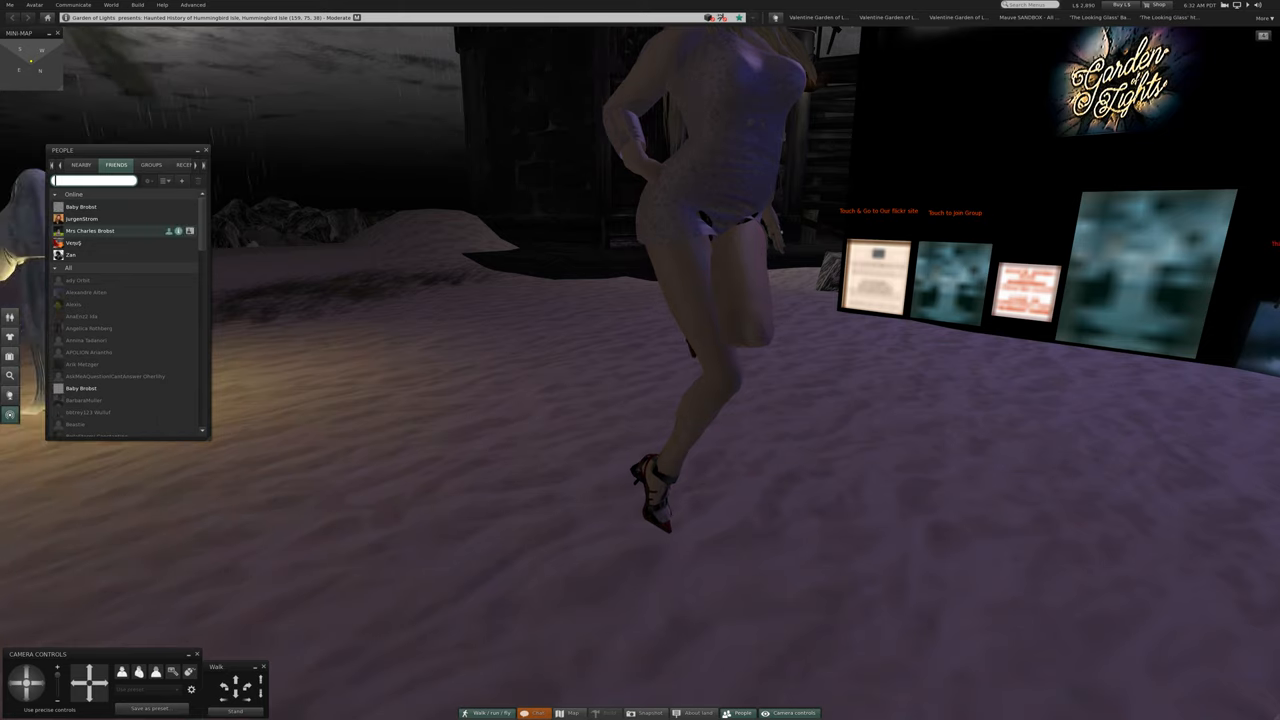
pyautogui.rightClick(90, 231)
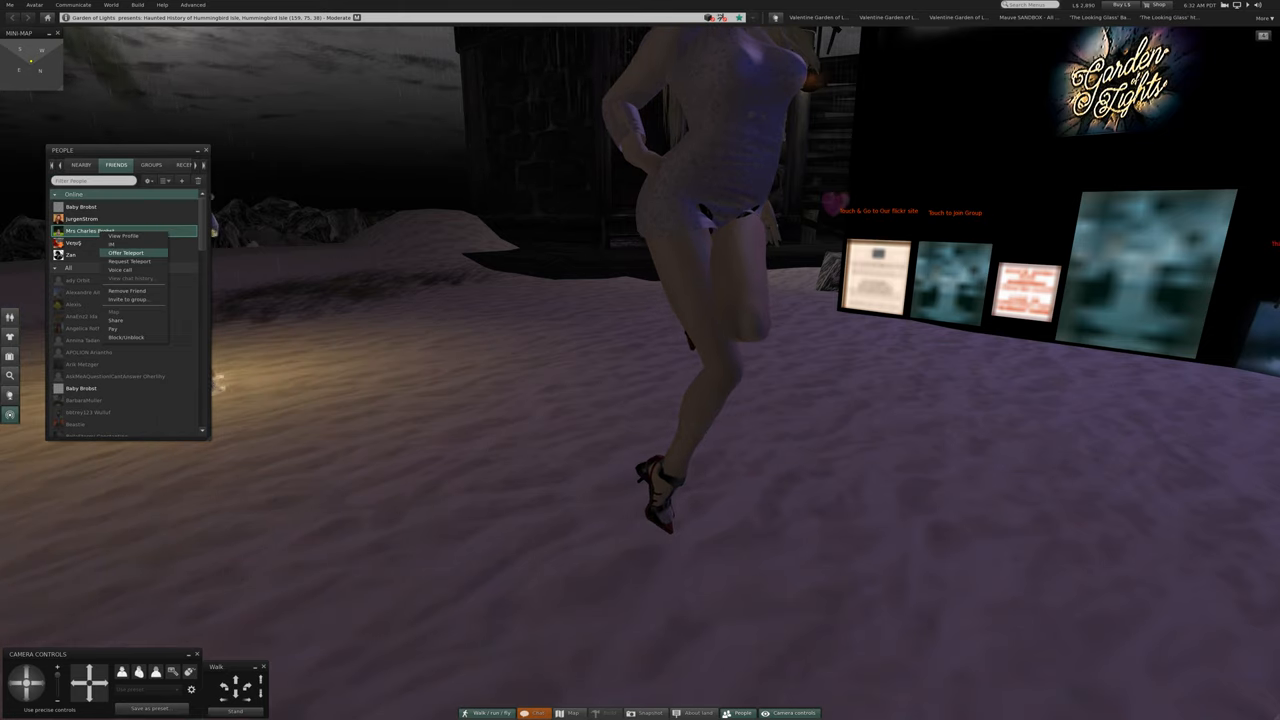
pyautogui.click(124, 252)
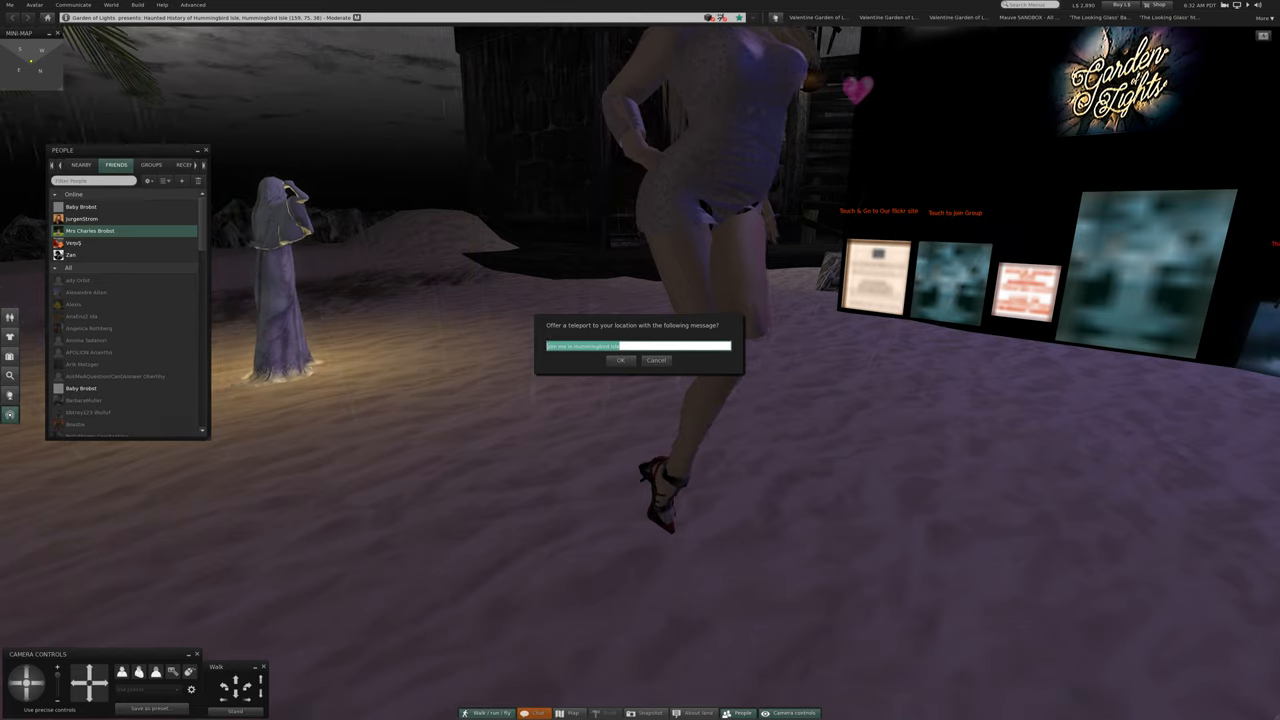
pyautogui.click(620, 360)
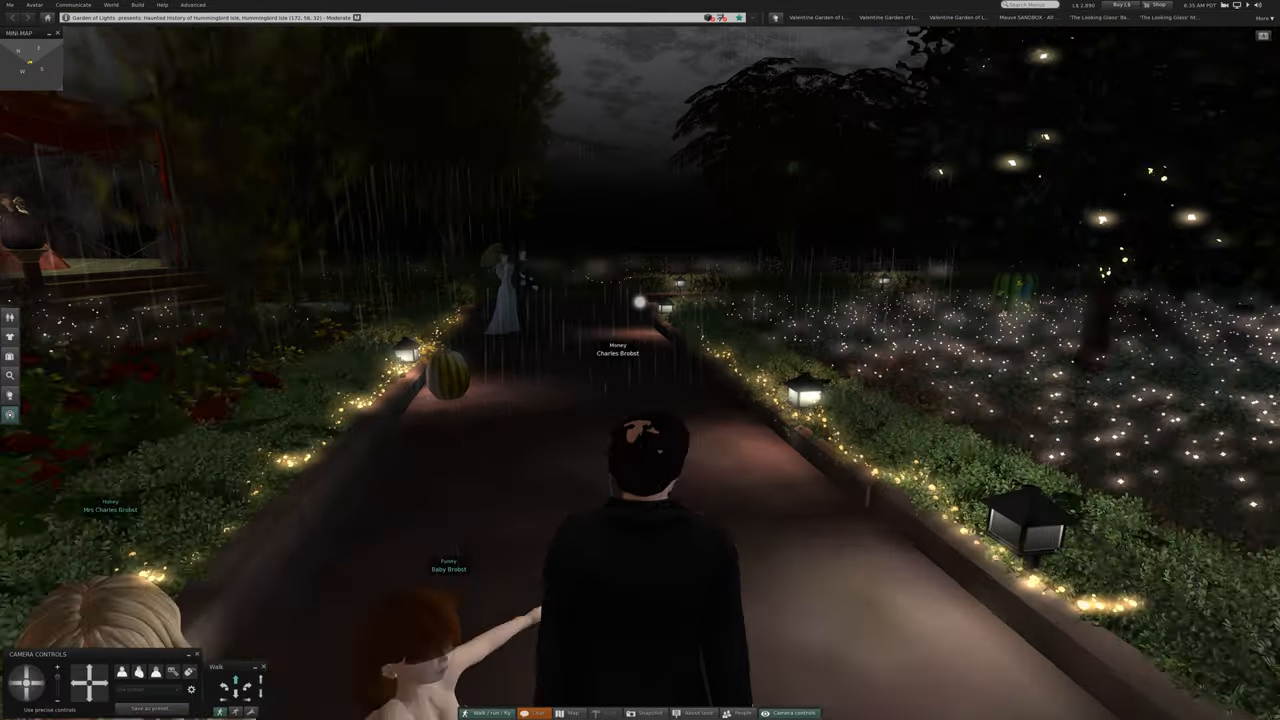
# Walk forward along the rainy lantern-lit garden path toward the rose pavilion.
pyautogui.press('W')
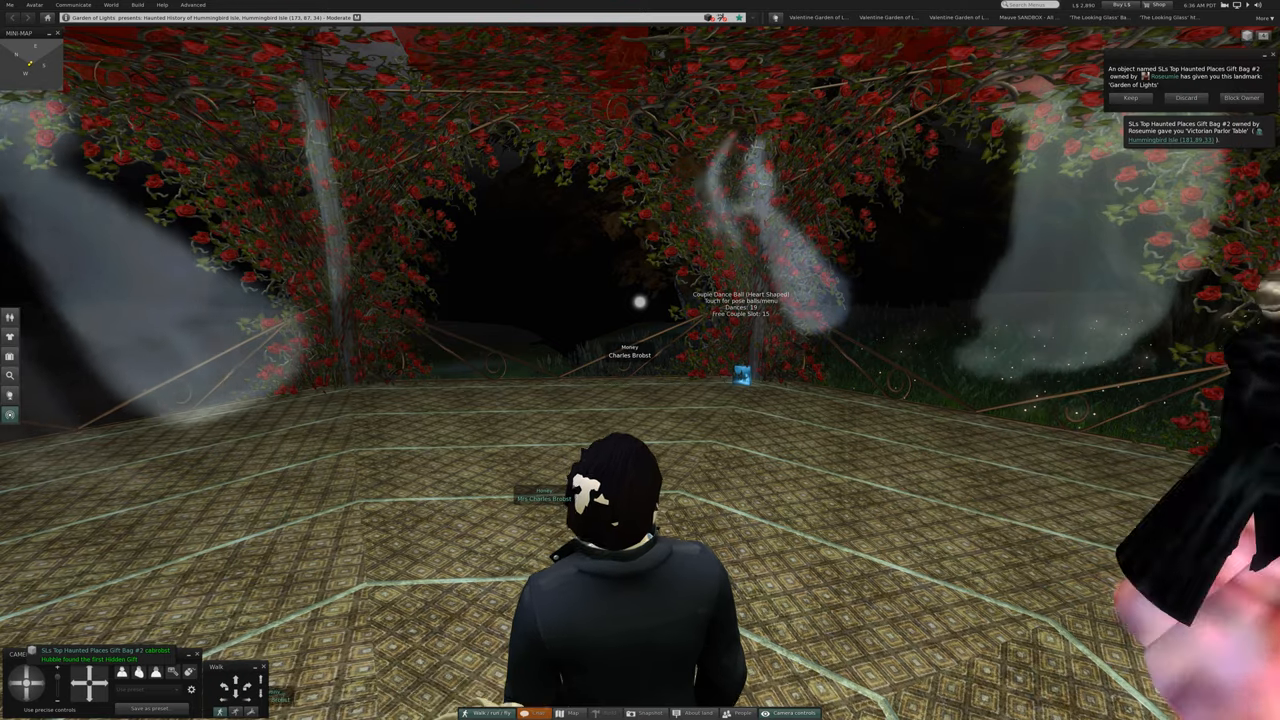
# Keep the landmark offered by the haunted places gift bag notification.
pyautogui.click(1130, 97)
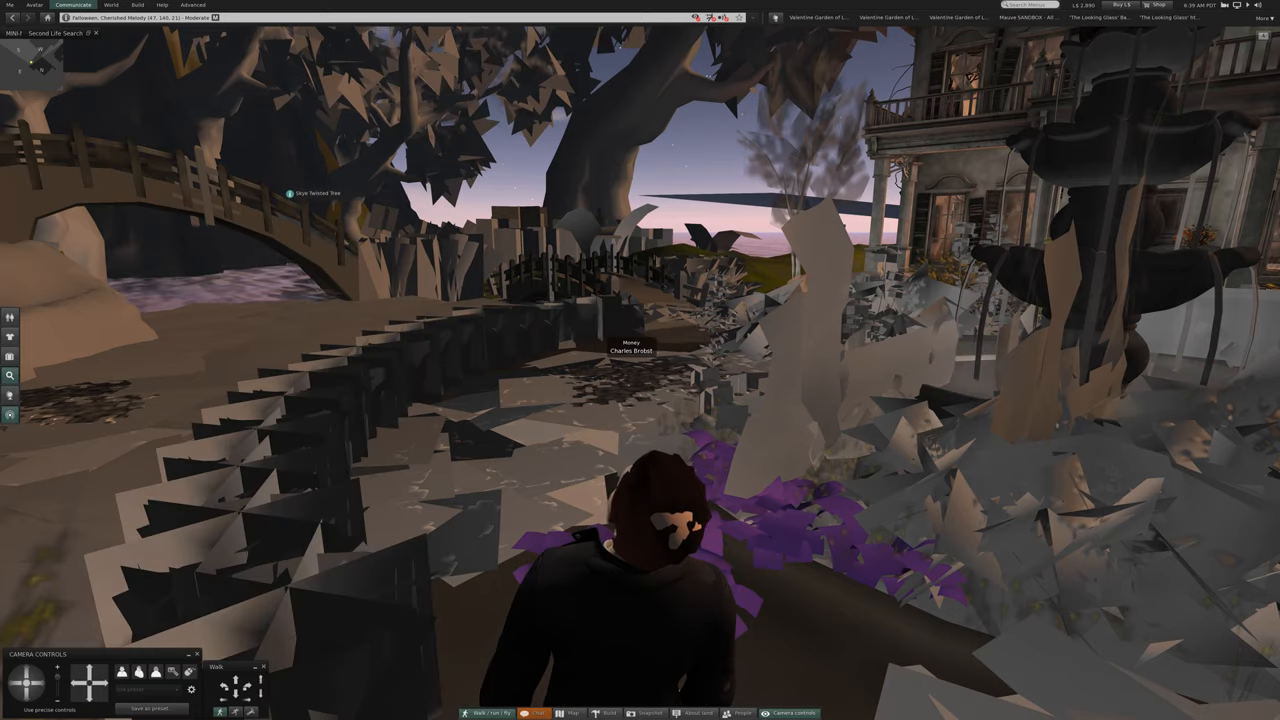
# Open the Communicate menu in the top menu bar.
pyautogui.click(72, 5)
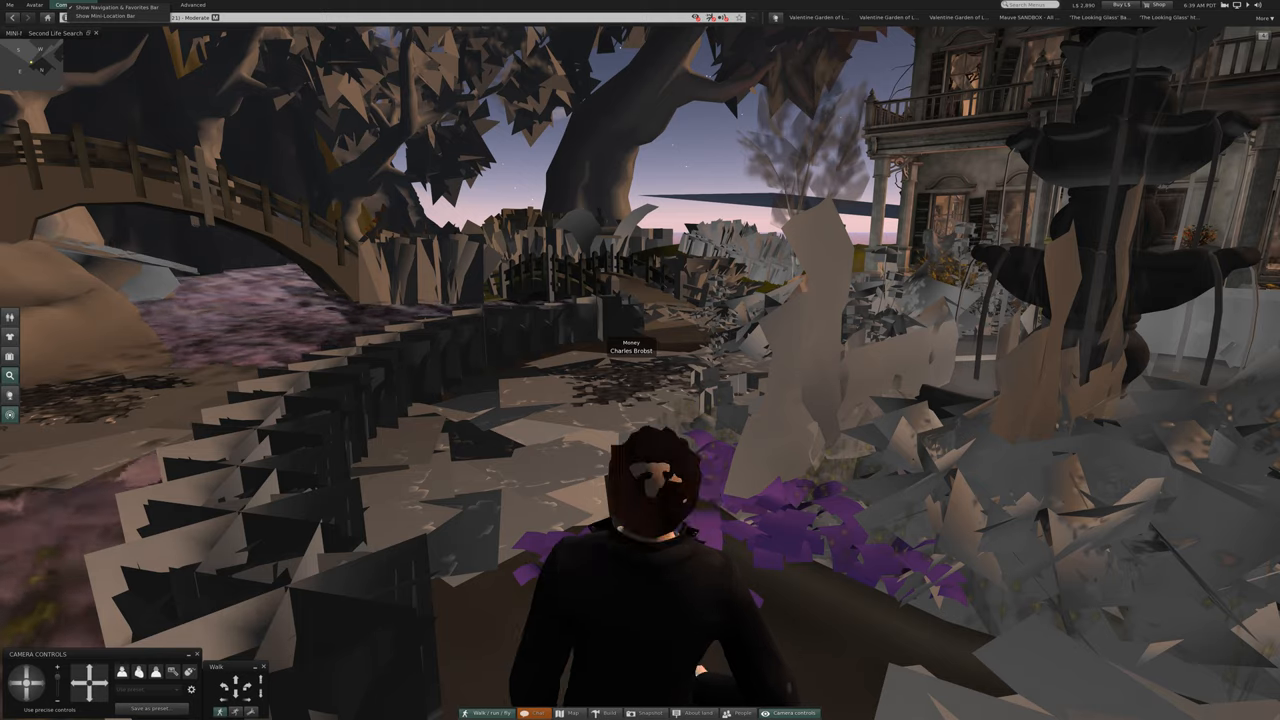
pyautogui.click(72, 5)
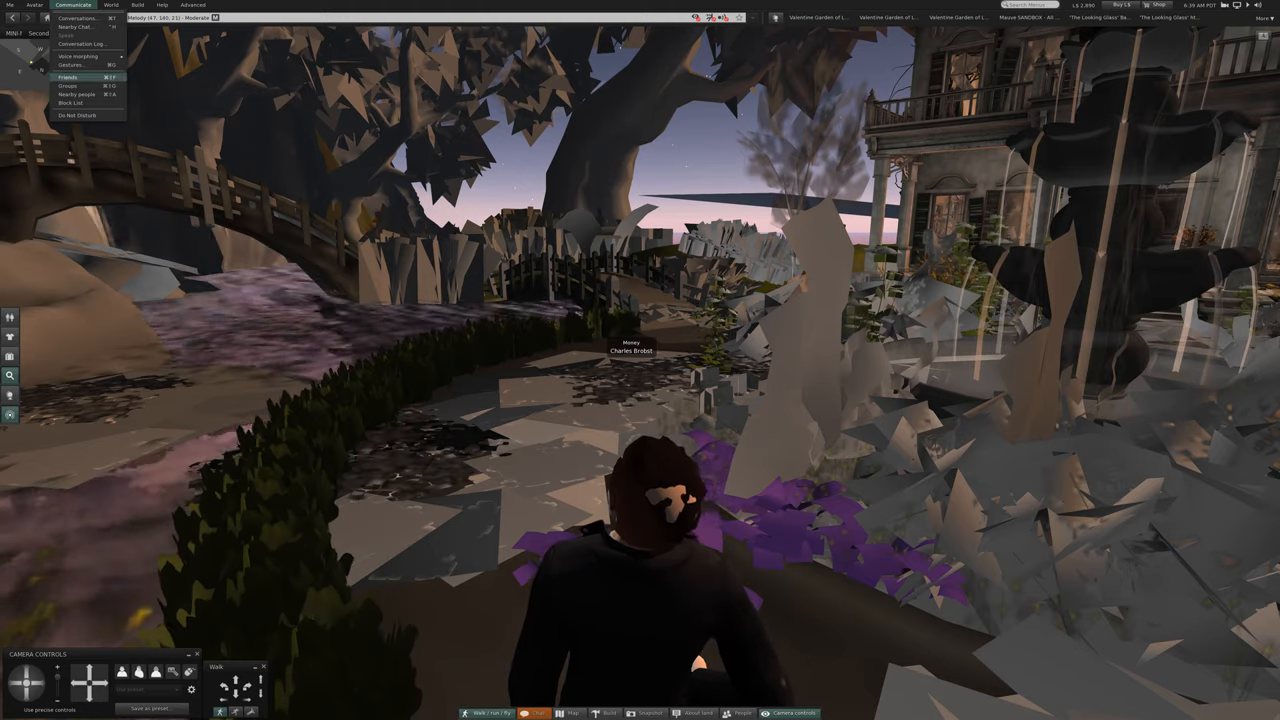
# Offer teleports to two online friends from the Friends tab, then close the People panel.
pyautogui.click(68, 77)
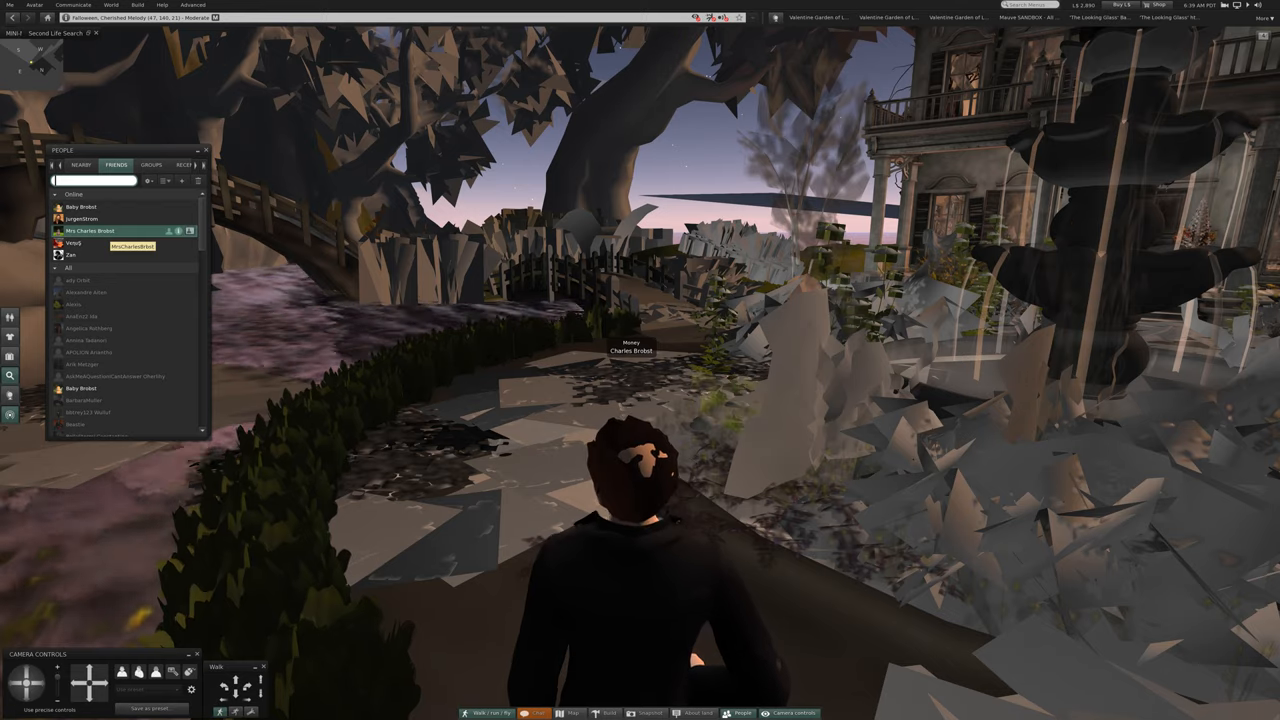
pyautogui.rightClick(90, 231)
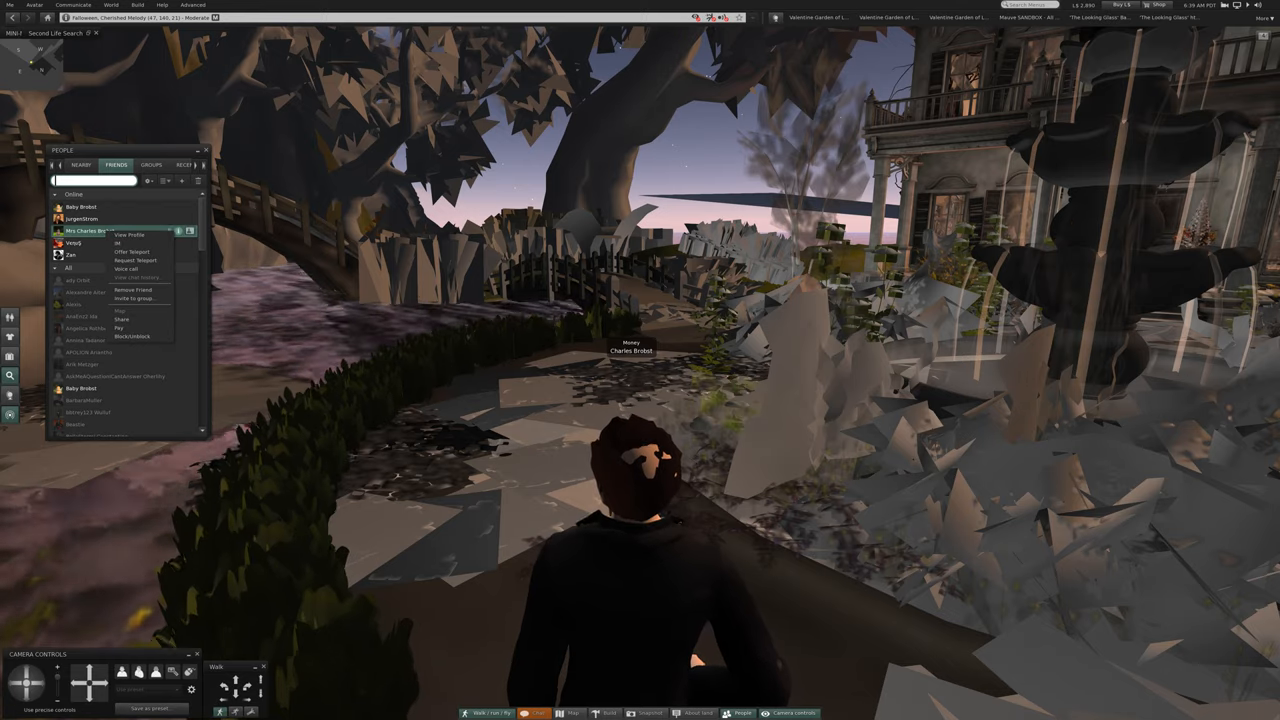
pyautogui.click(133, 252)
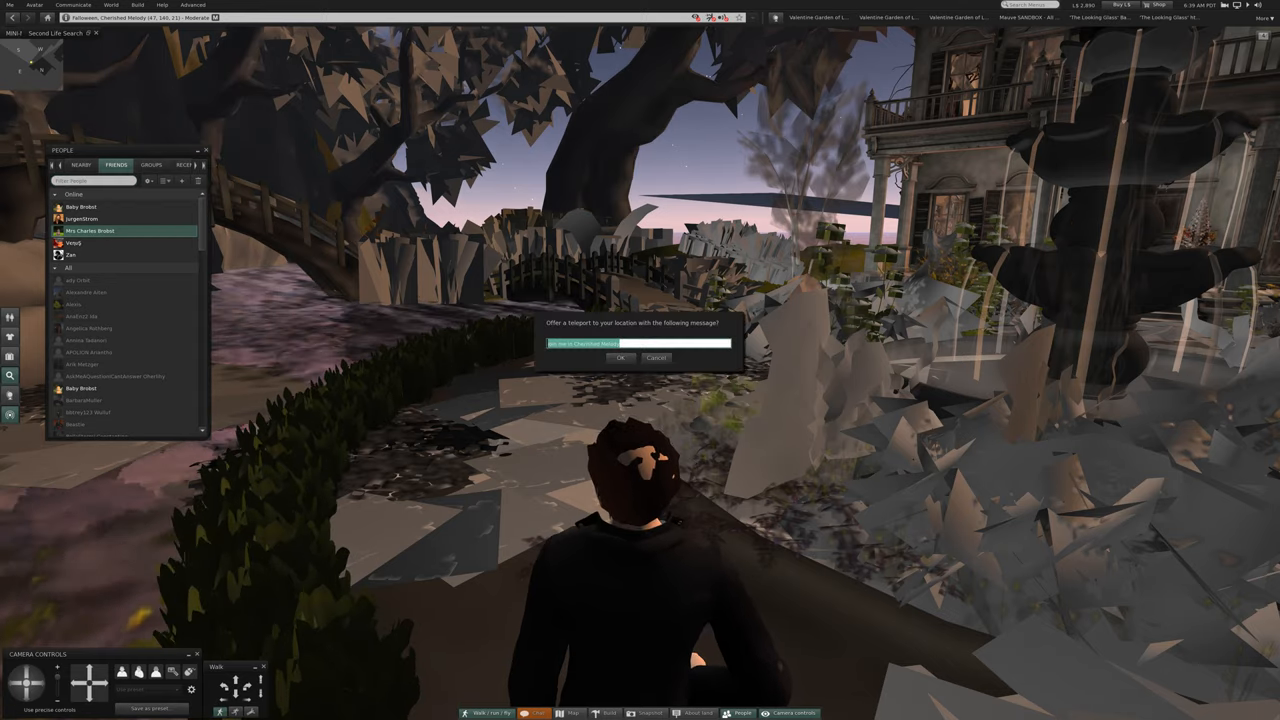
pyautogui.click(621, 357)
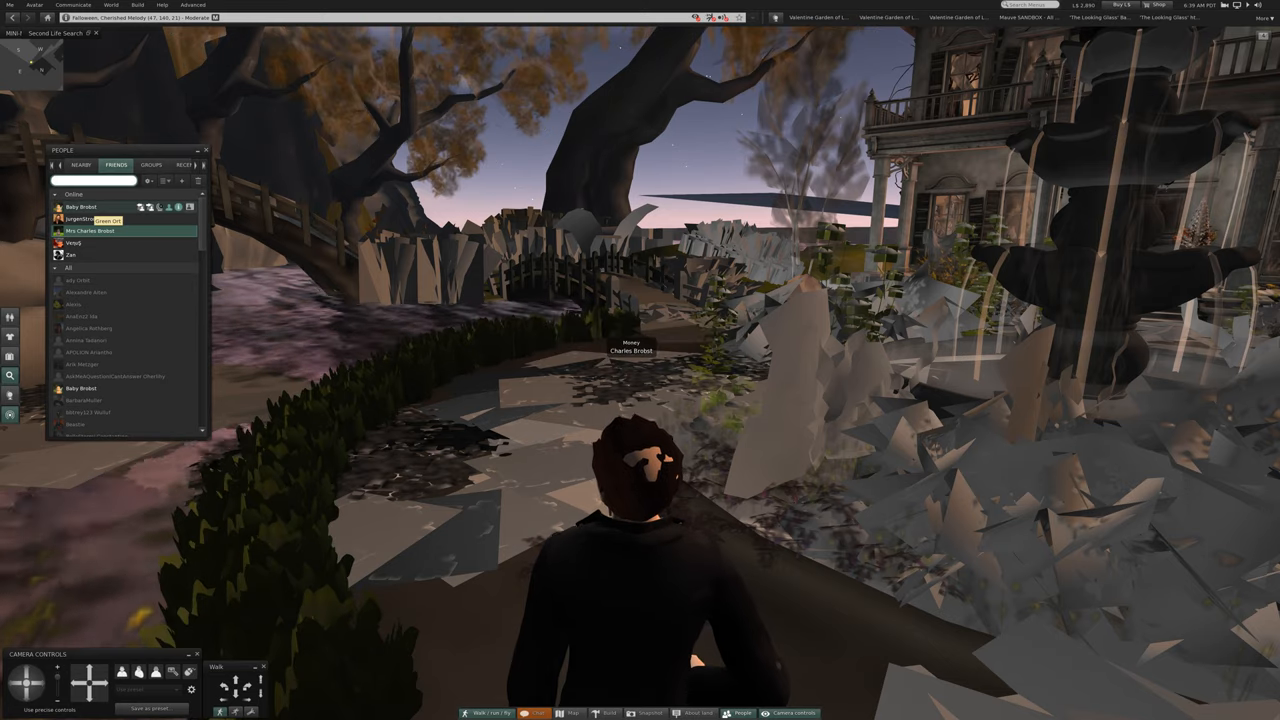
pyautogui.rightClick(82, 207)
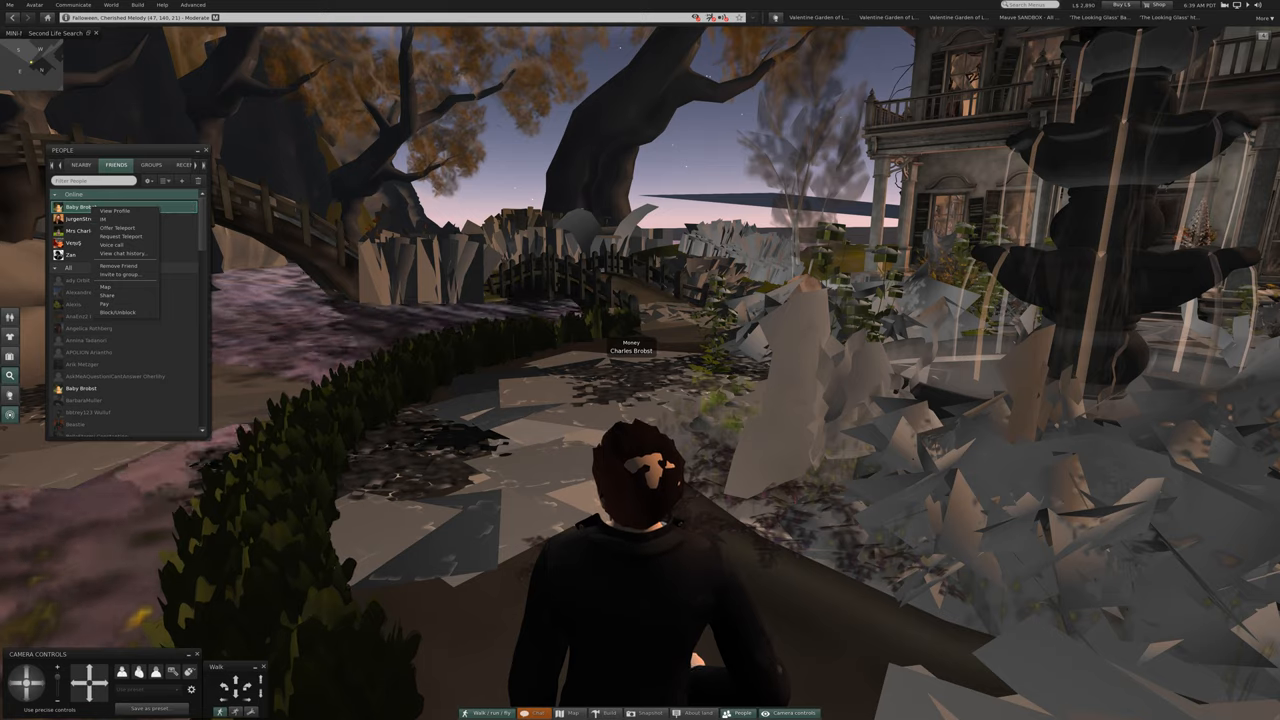
pyautogui.click(115, 218)
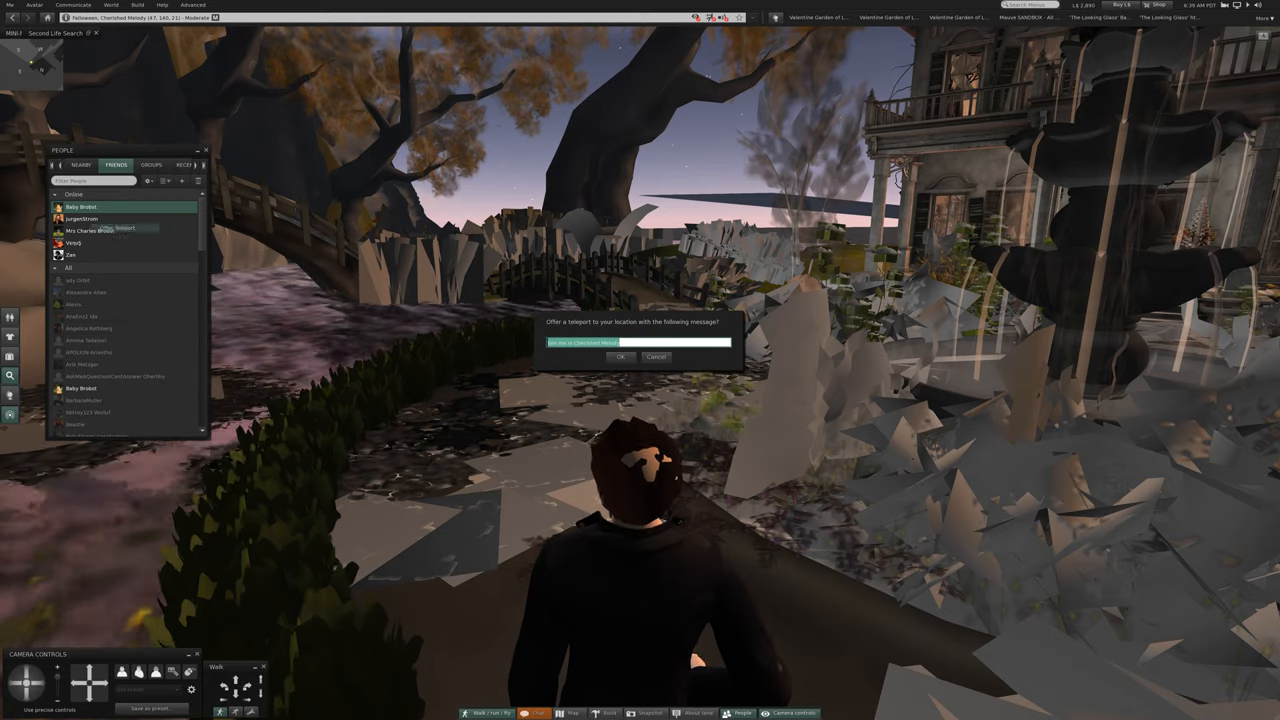
pyautogui.click(621, 357)
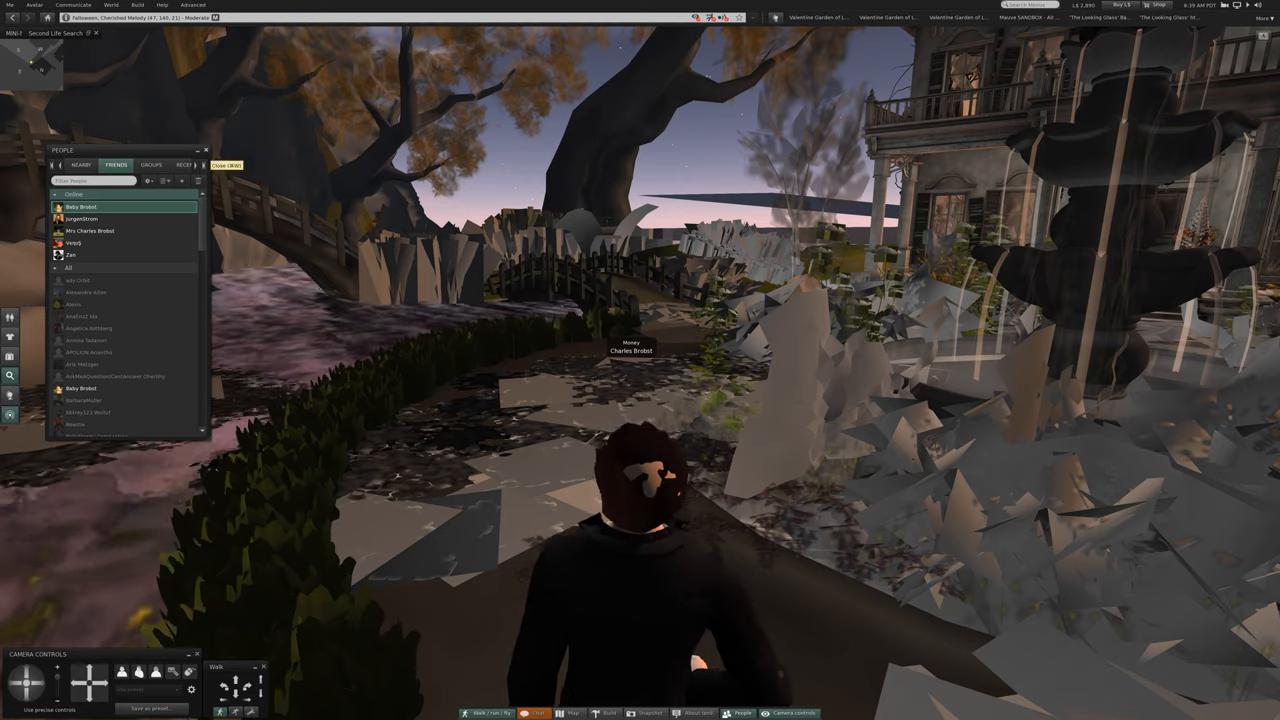
pyautogui.click(205, 150)
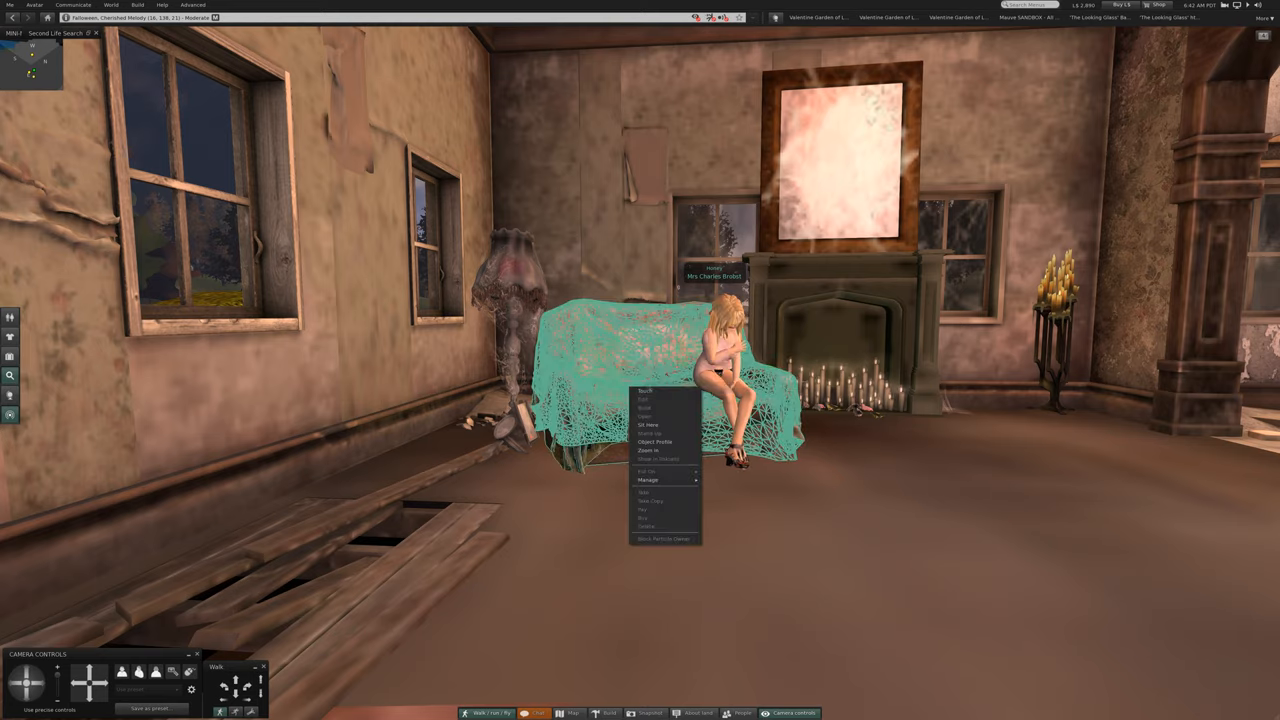
pyautogui.moveTo(645, 408)
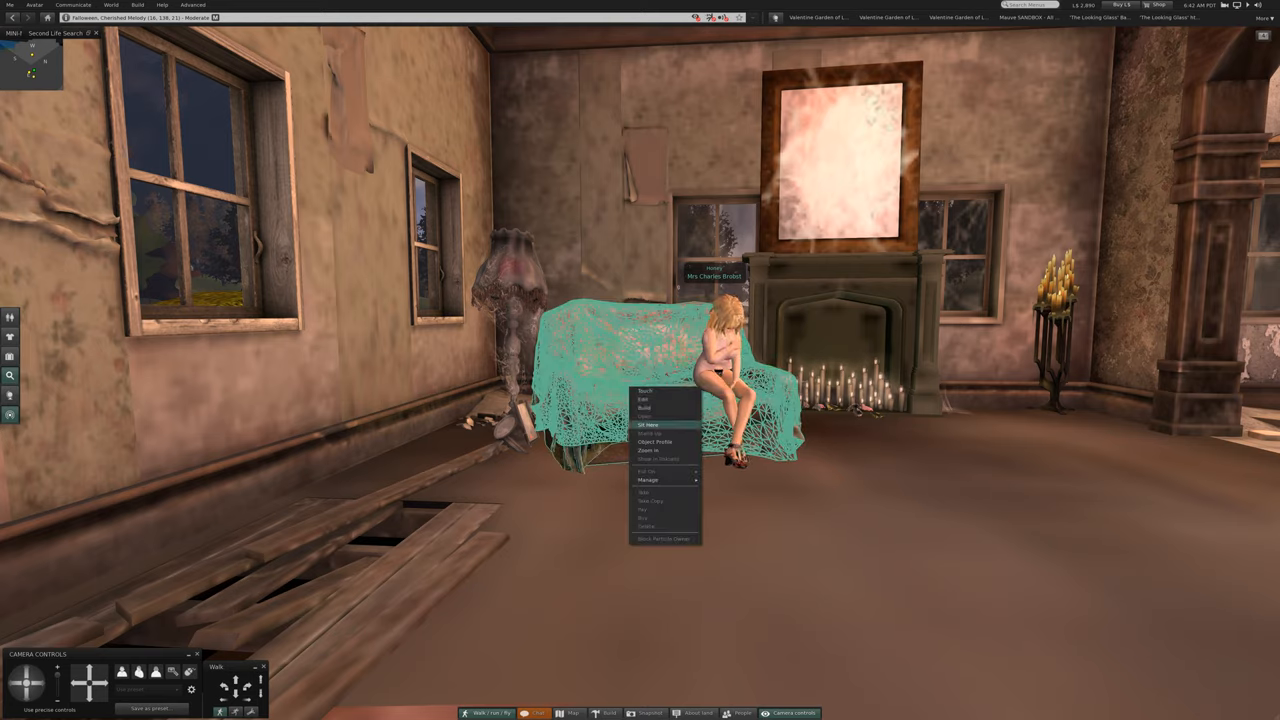
# Sit on the old sofa beside the friend and open the AVsitter POSE adjustments.
pyautogui.click(650, 424)
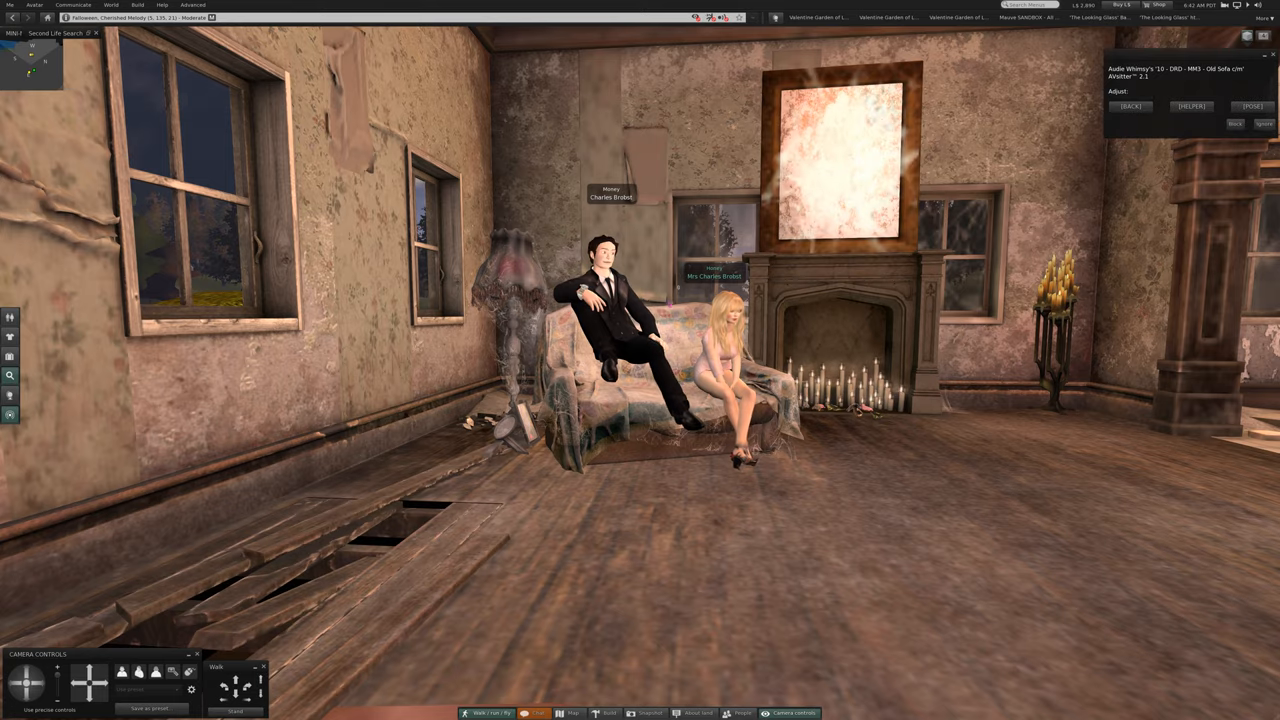
pyautogui.click(1252, 106)
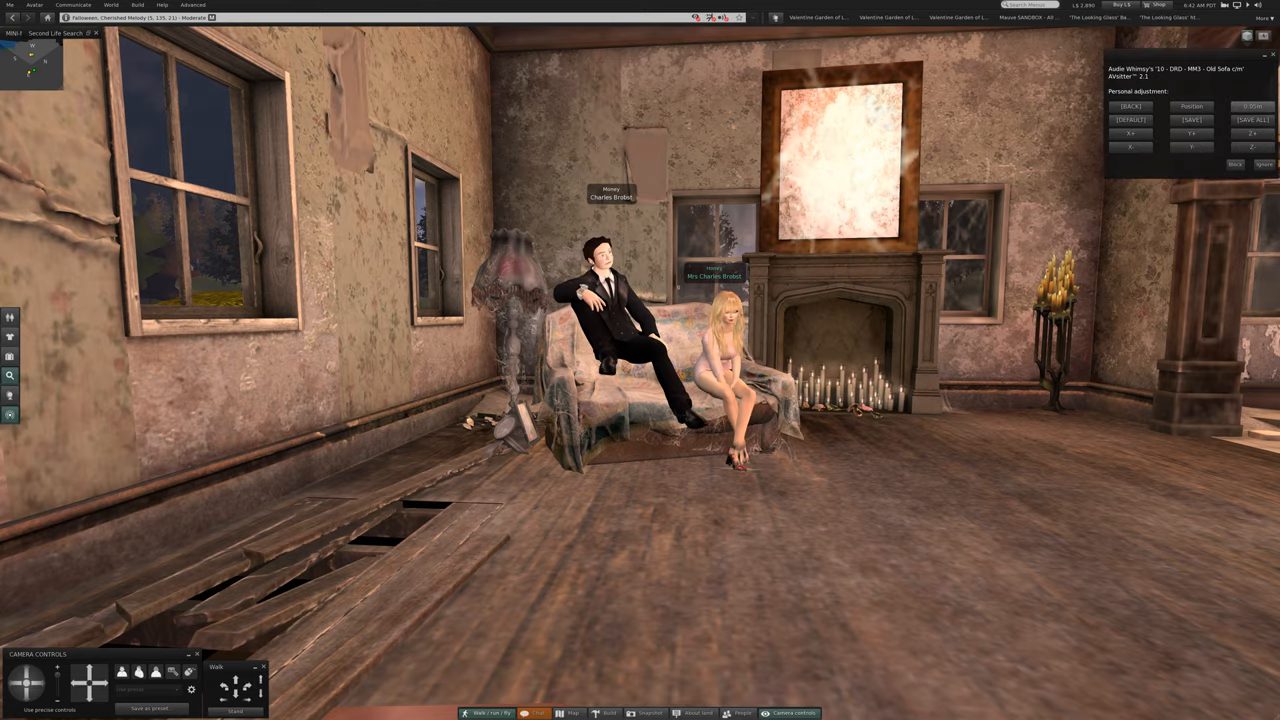